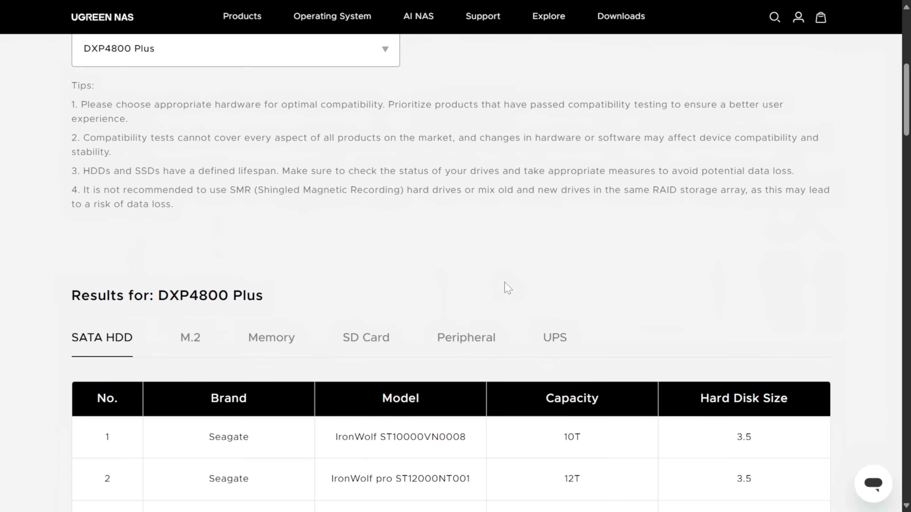
# Scroll through the SATA HDD compatibility list for the DXP4800 Plus.
pyautogui.scroll(-3)
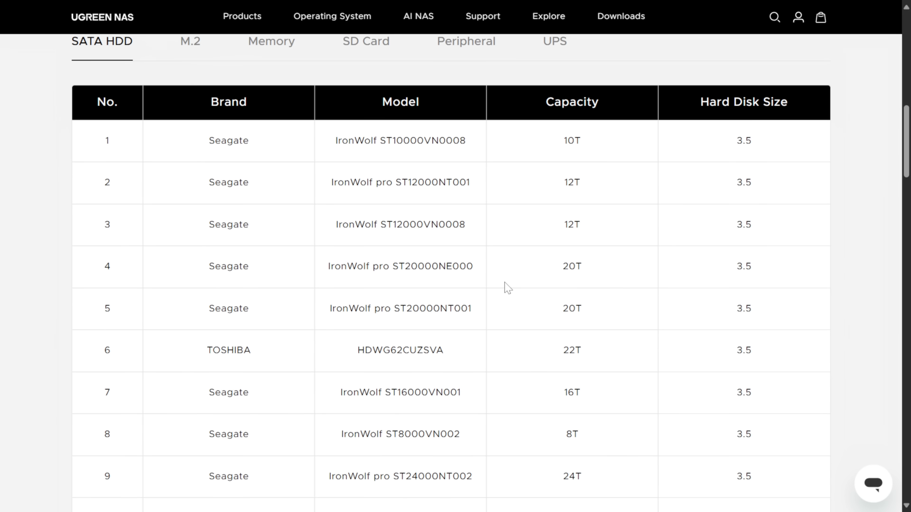
pyautogui.scroll(-3)
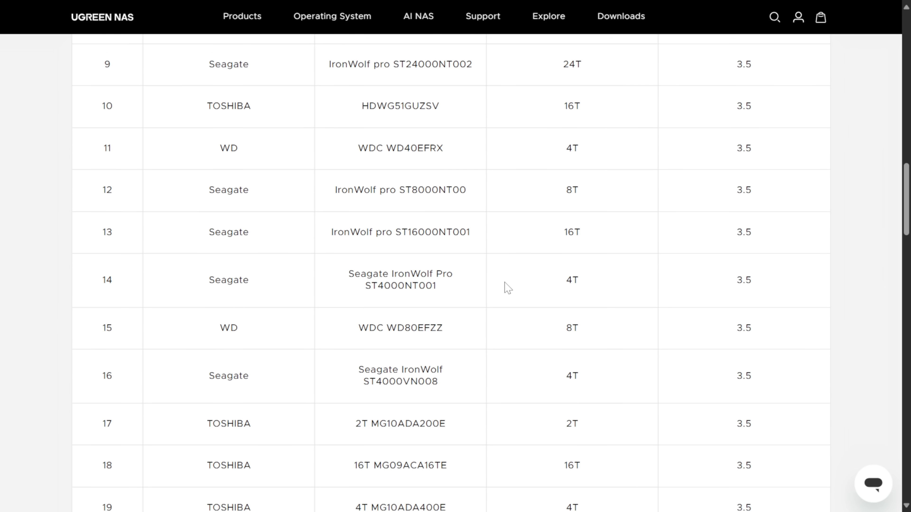
pyautogui.scroll(-3)
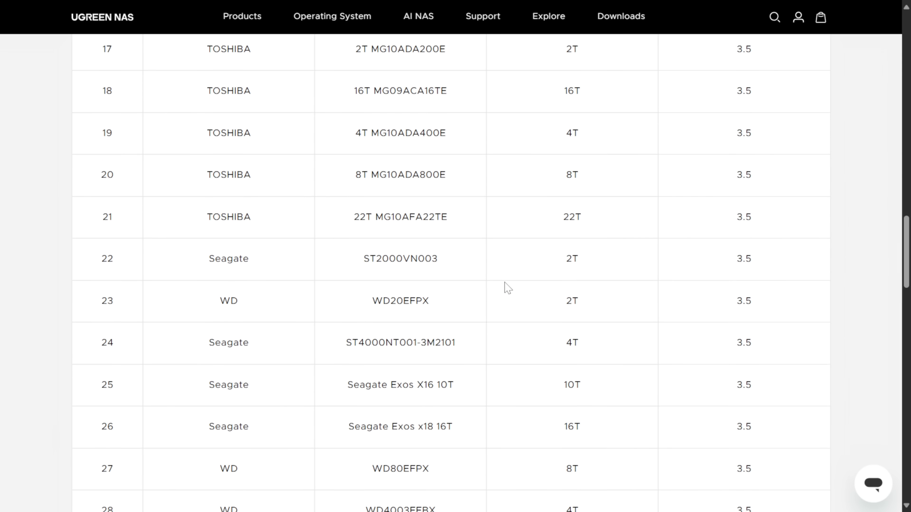
pyautogui.scroll(-3)
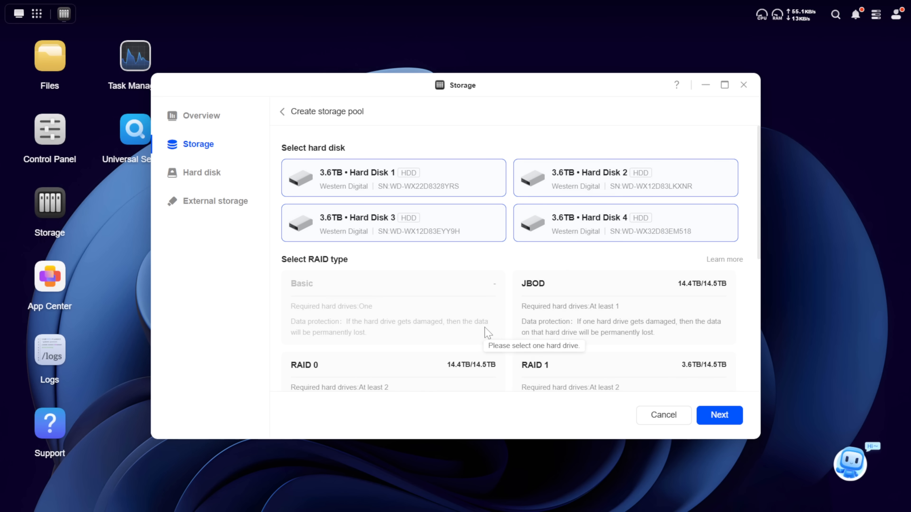
# Advance past the RAID type choice and accept a Btrfs volume at full 11132.2 GB capacity.
pyautogui.scroll(-3)
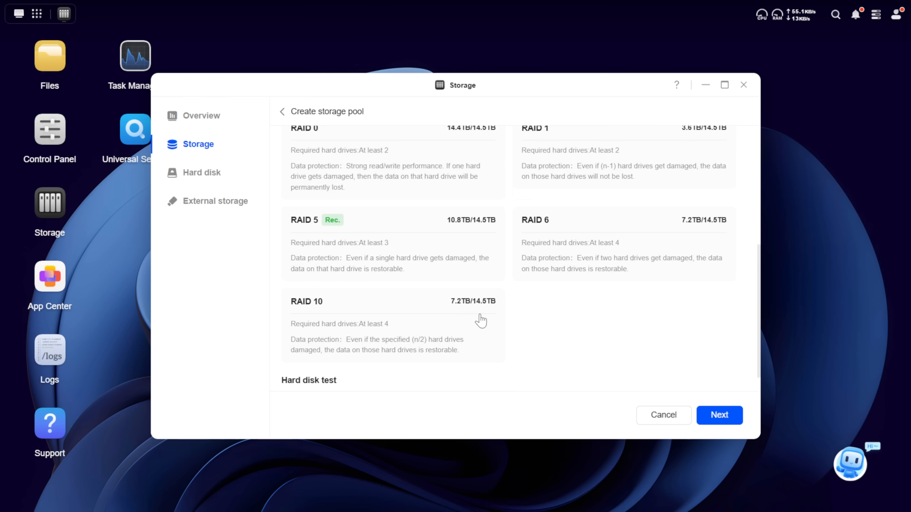
pyautogui.click(719, 414)
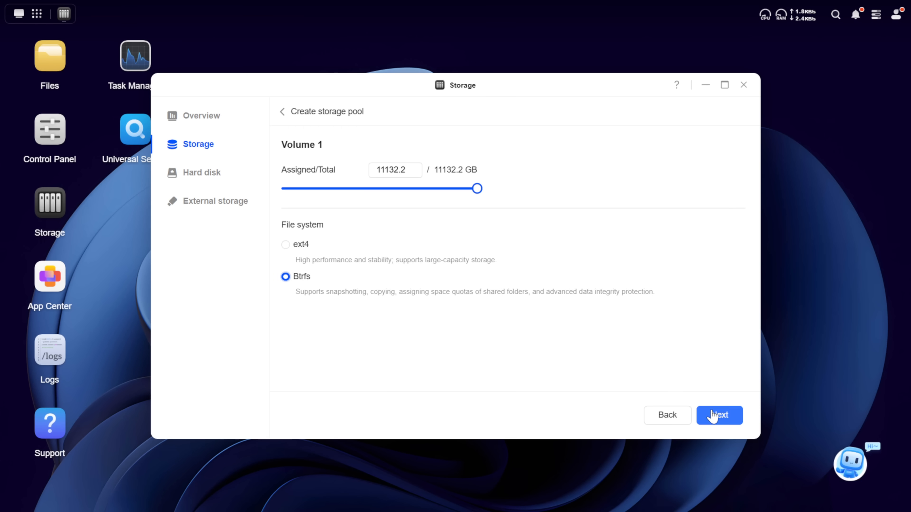
pyautogui.click(719, 415)
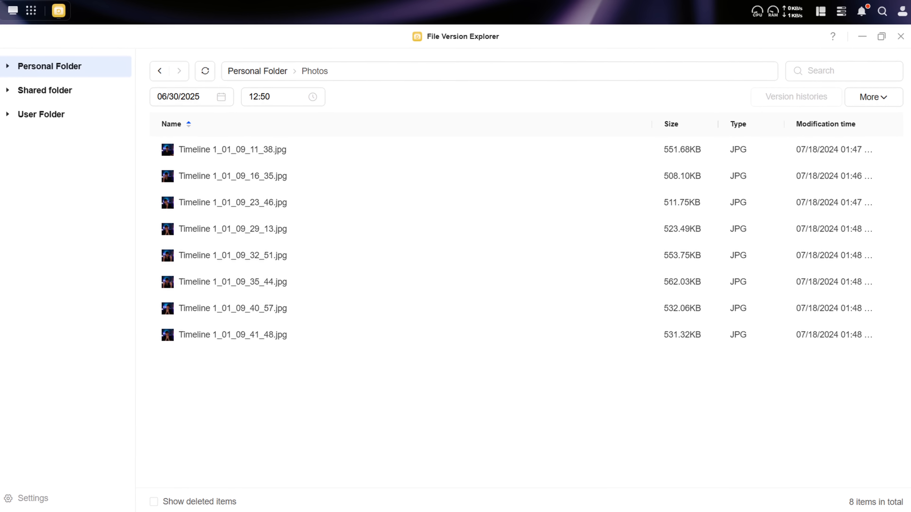
# Browse Personal Folder > Photos at the 06/30/2025 12:50 version in File Version Explorer.
pyautogui.click(80, 11)
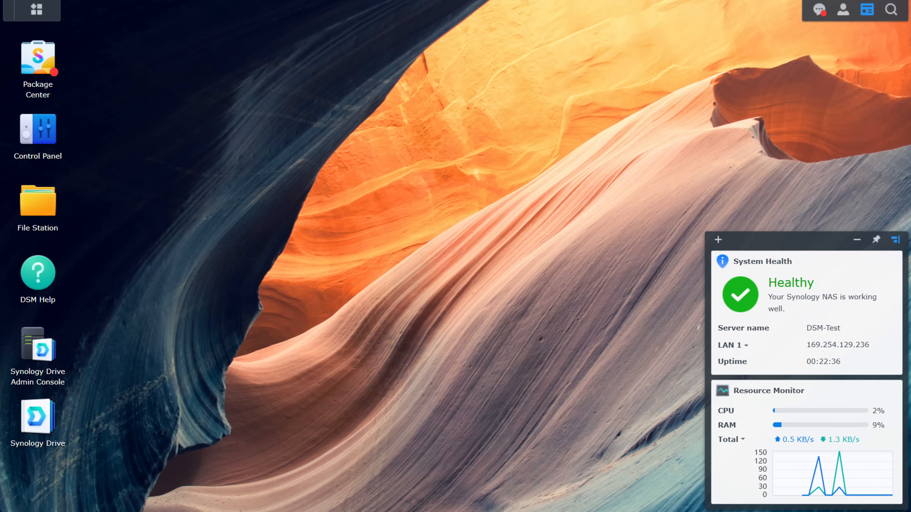
# Check Storage and Sync & Backup (two online rsync servers), then close them for the Control Panel.
pyautogui.click(37, 129)
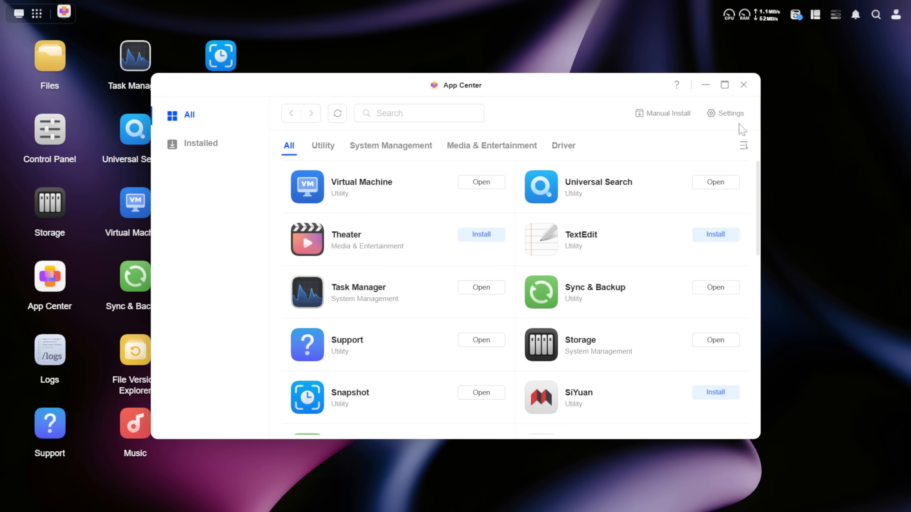
pyautogui.click(715, 340)
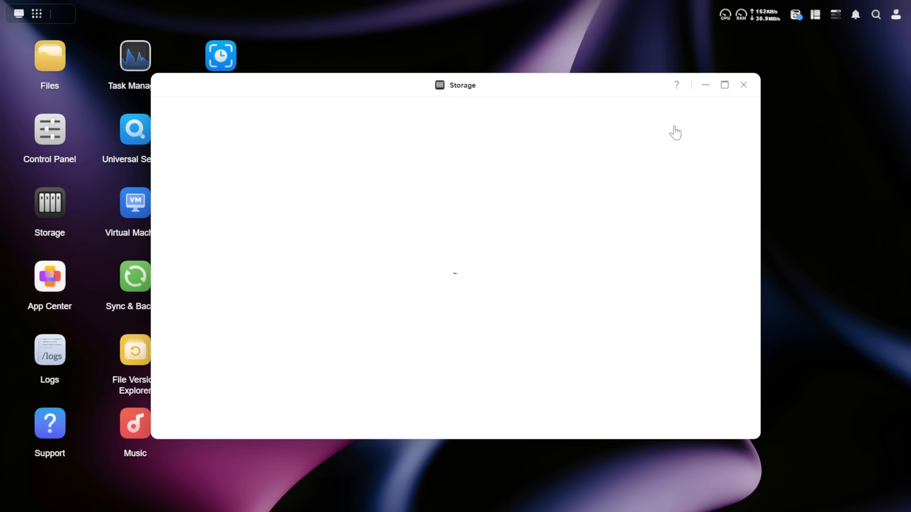
pyautogui.click(134, 276)
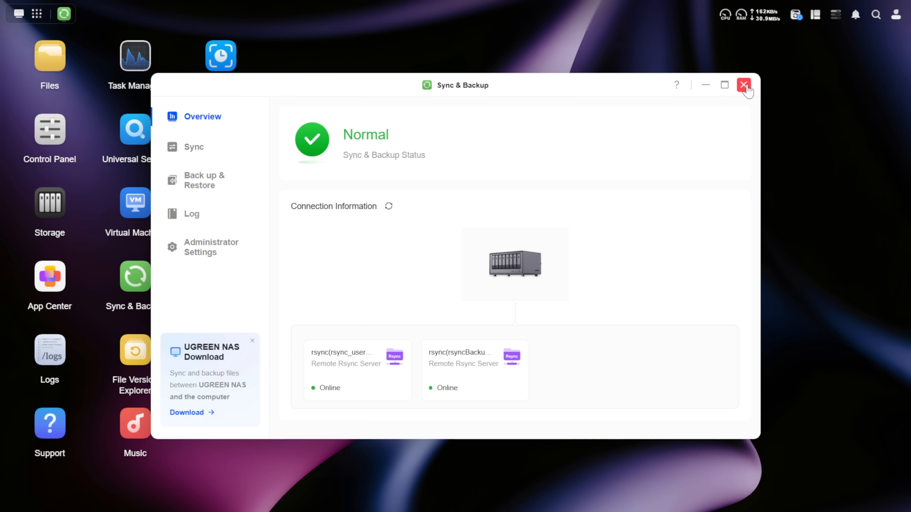
pyautogui.click(744, 85)
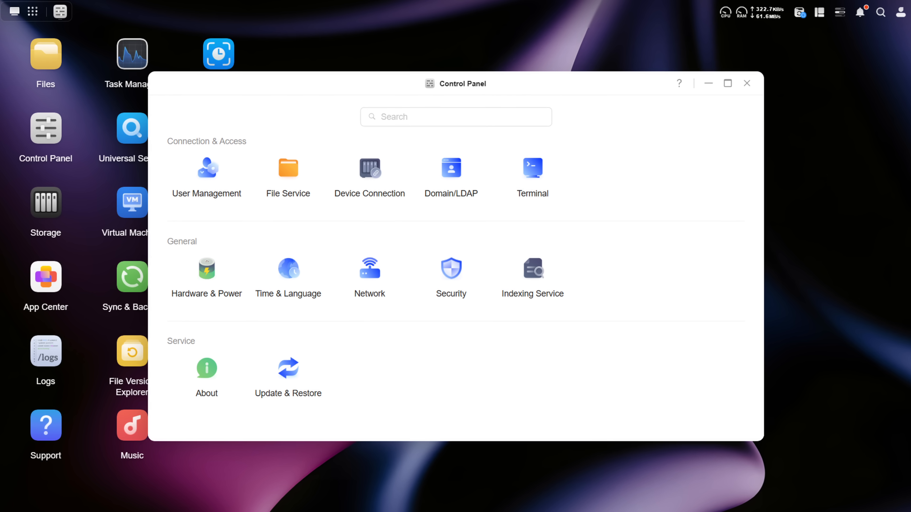
# Show the Sync & Backup app's details page (version 1.6.0.0819) in App Center.
pyautogui.click(747, 83)
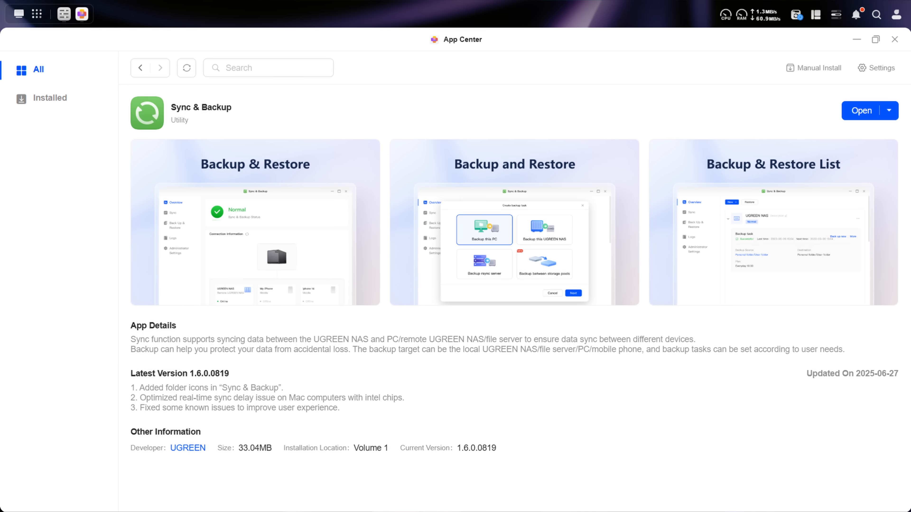
# Go to the UGREEN NAS Downloads page with App Store, Google Play and desktop clients.
pyautogui.click(49, 98)
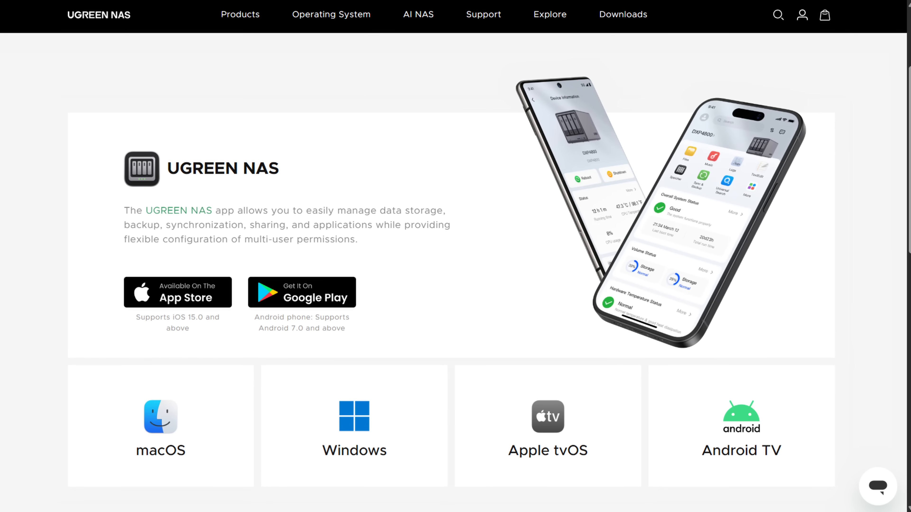
# Launch Photos and view the personal library's eight pictures dated 2024-07-18.
pyautogui.click(301, 293)
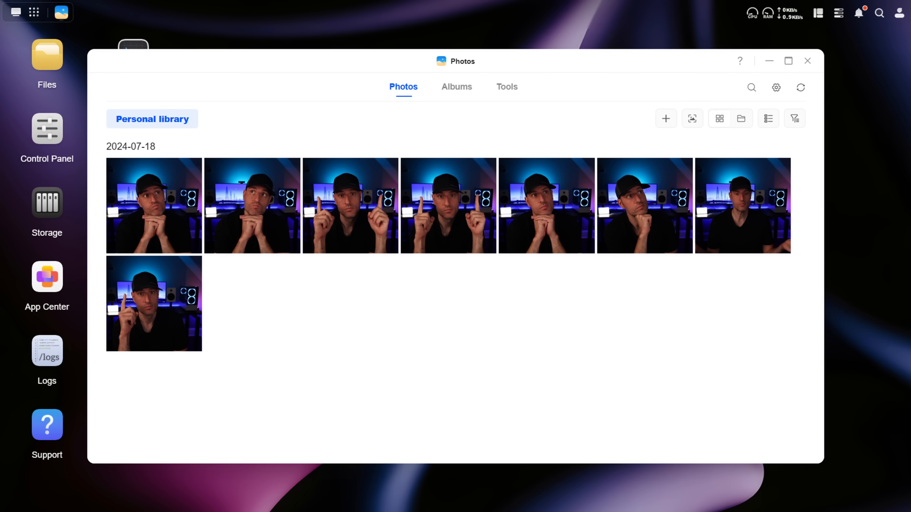
# Start a new sync task in Sync & Backup with this computer as the target.
pyautogui.click(775, 88)
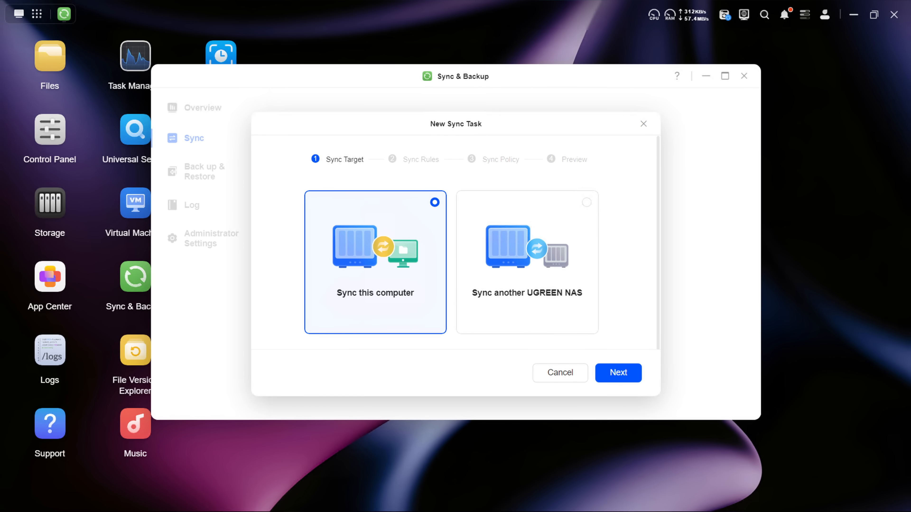
pyautogui.click(618, 372)
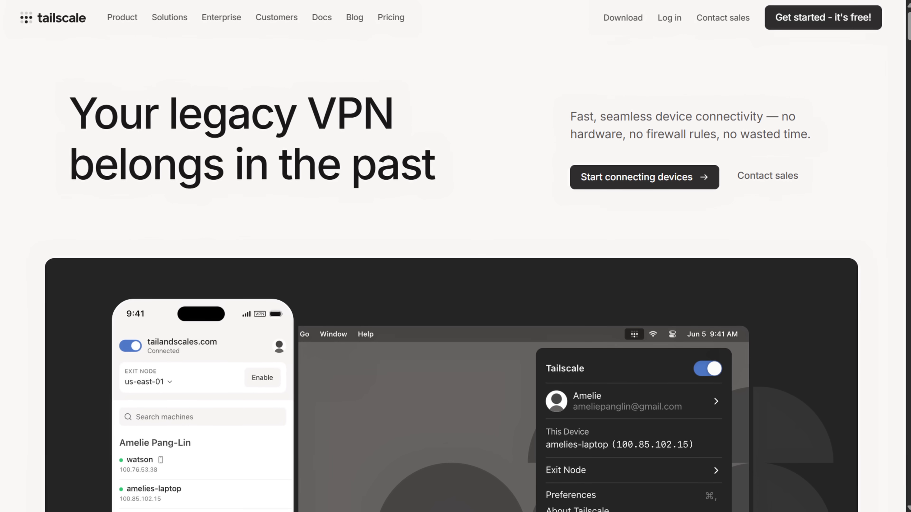
pyautogui.scroll(-3)
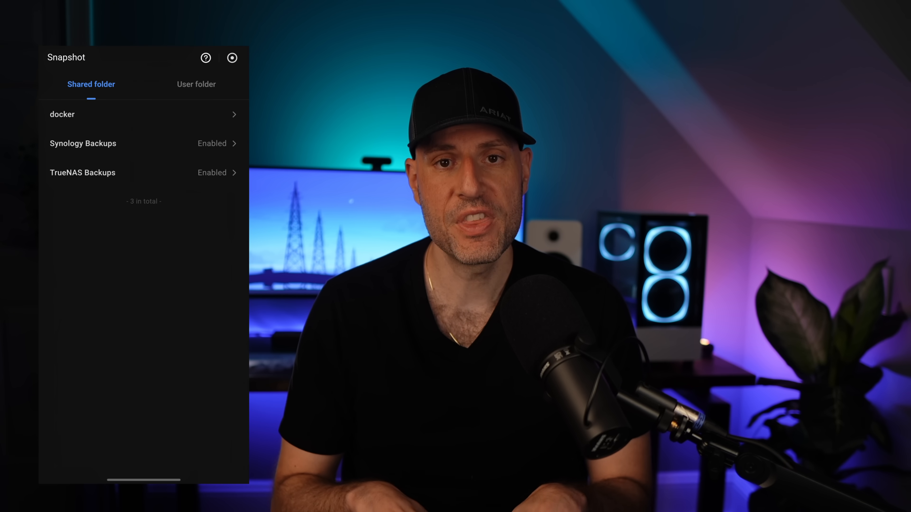
# View the Shared folder snapshot list with Synology Backups and TrueNAS Backups enabled.
pyautogui.click(62, 114)
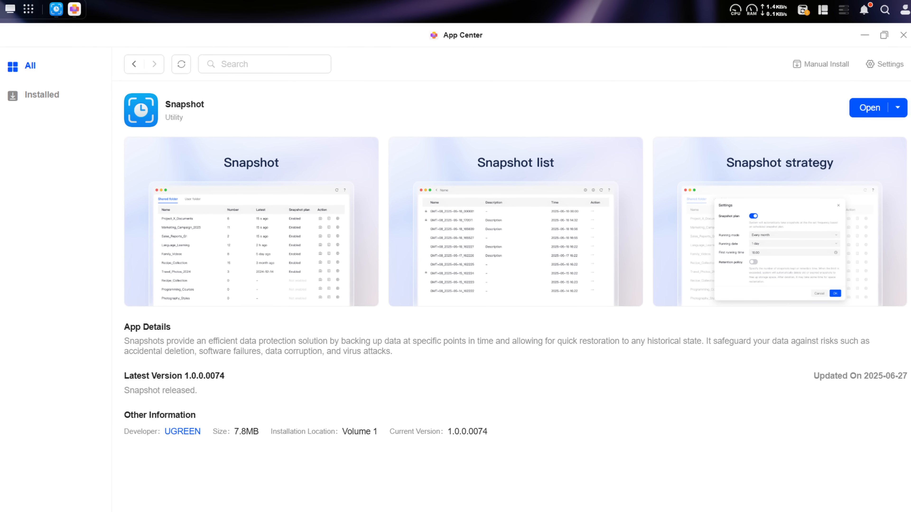
# Show the Snapshot app's details page (version 1.0.0.0074) in App Center.
pyautogui.click(870, 108)
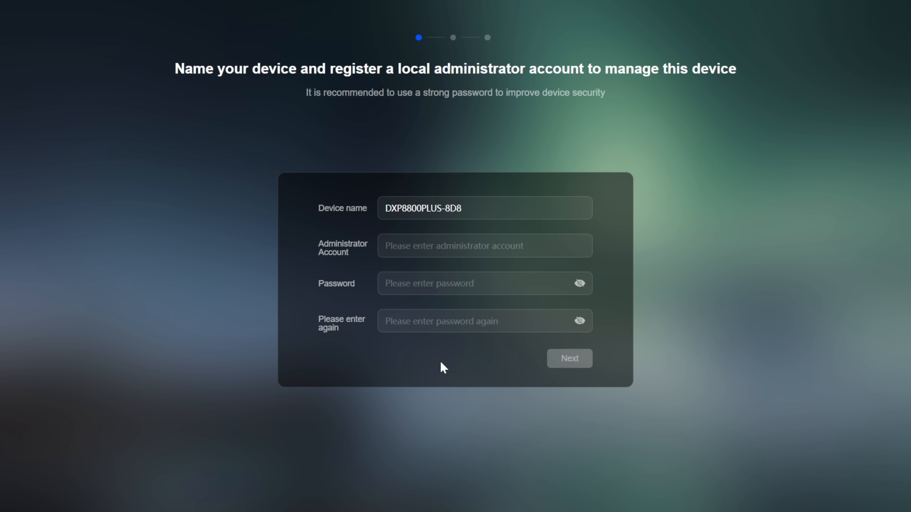
# Register administrator account 'frank' for the DXP8800PLUS-8D8 and toggle anonymous device analysis data sharing.
pyautogui.write('frank')
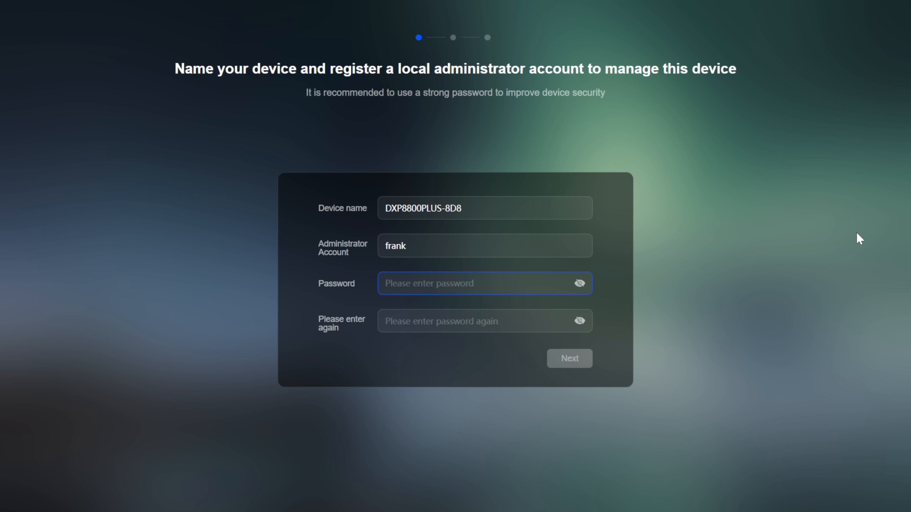
pyautogui.click(569, 359)
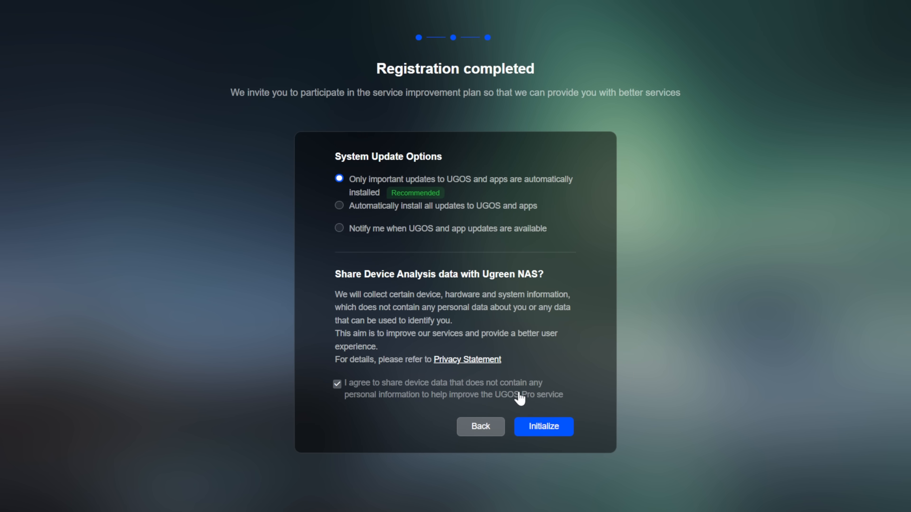
pyautogui.click(543, 427)
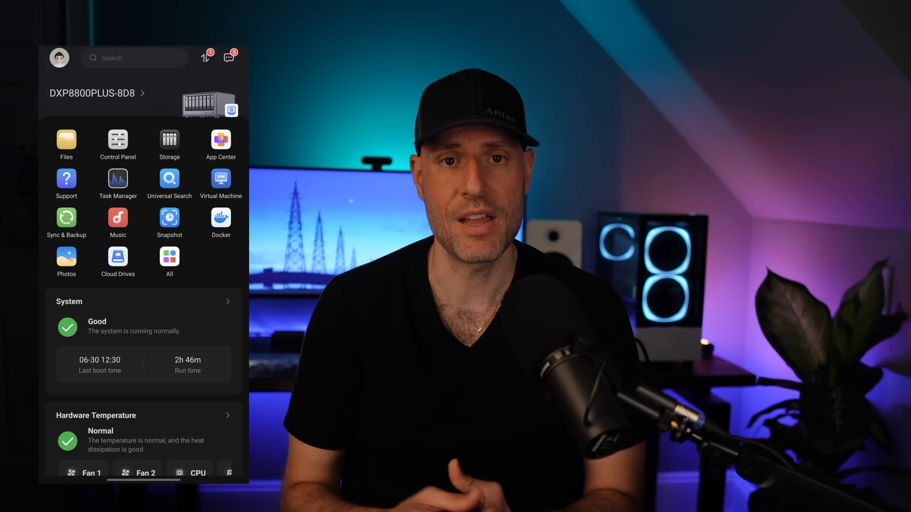
# Show the DXP8800PLUS-8D8 home dashboard in the UGREEN NAS mobile app.
pyautogui.click(220, 217)
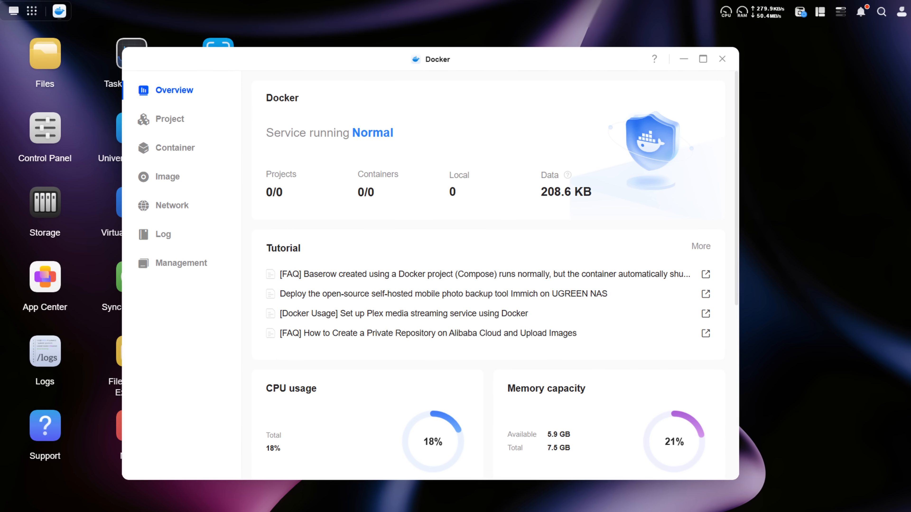